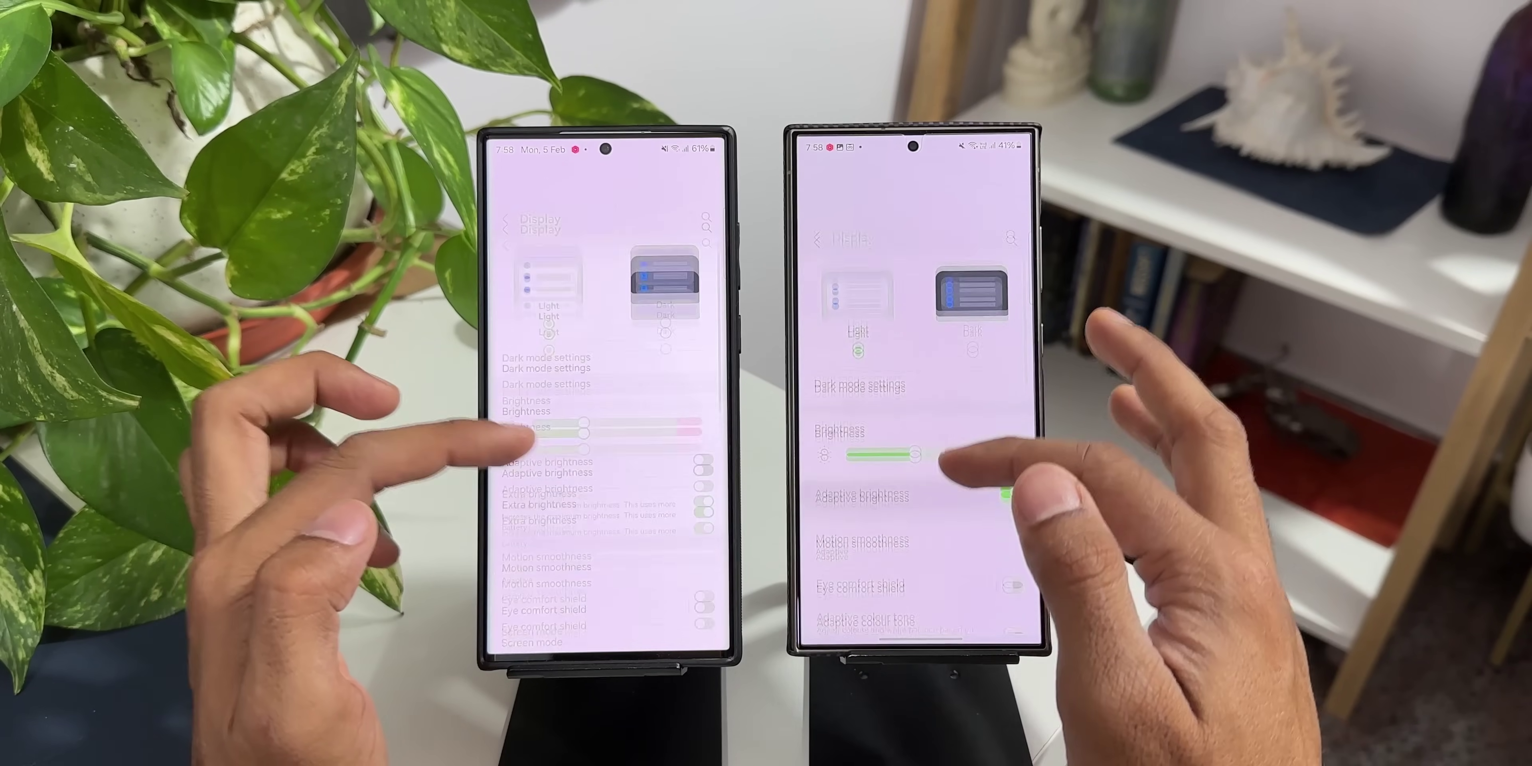
Step: Scroll the Settings list down to reach Display > Navigation bar on both phones
scroll("down", 3)
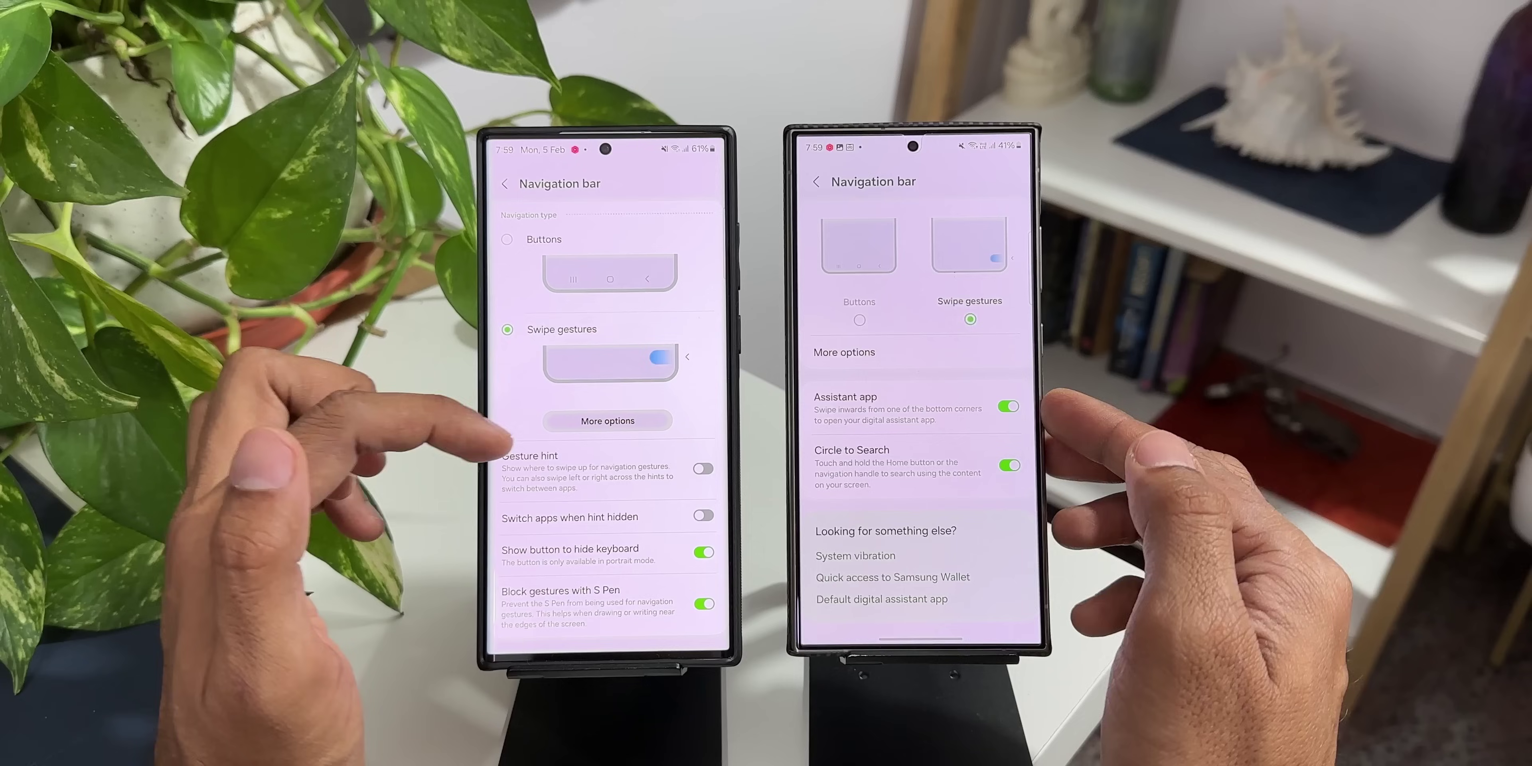
scroll("down", 3)
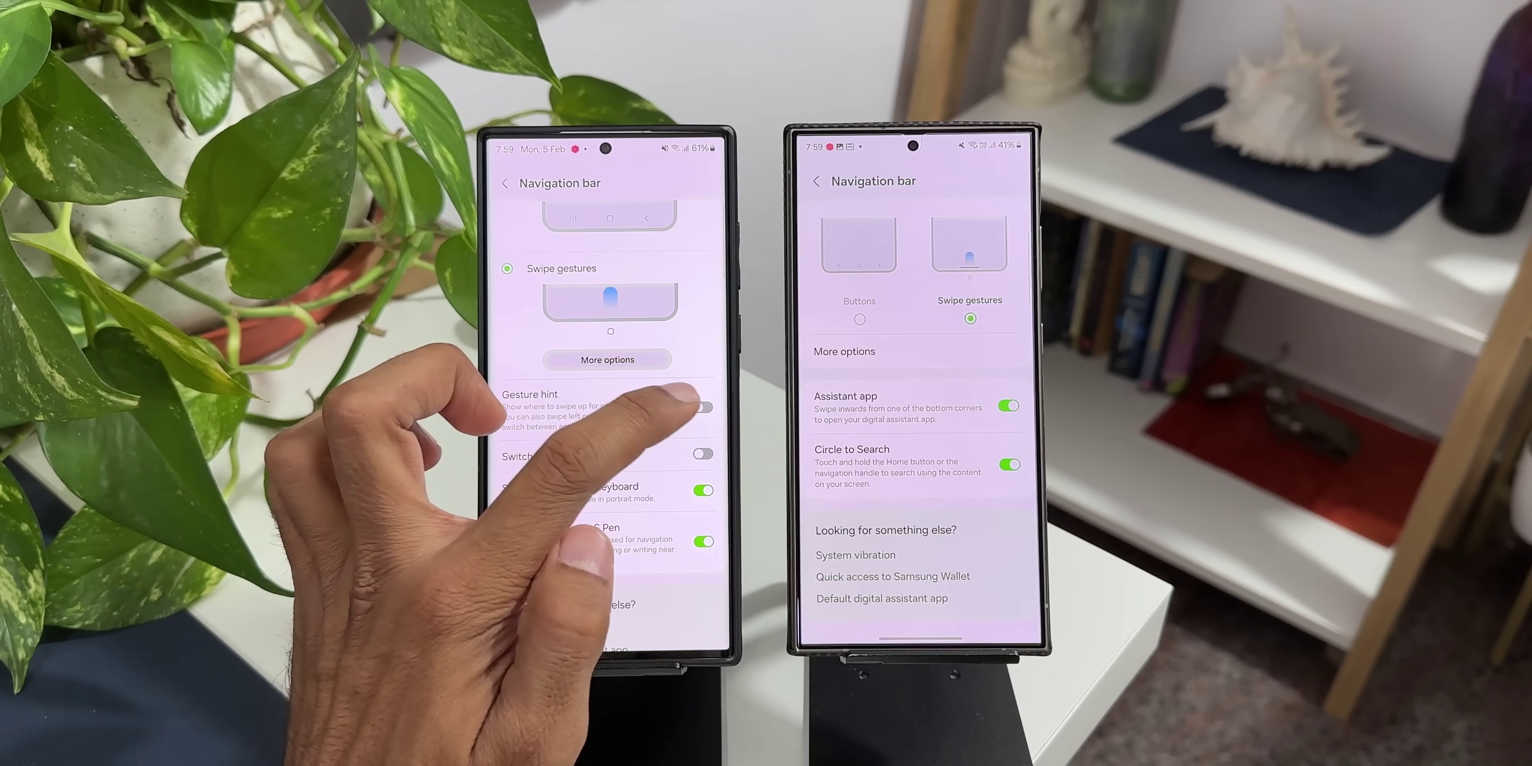
left_click(704, 408)
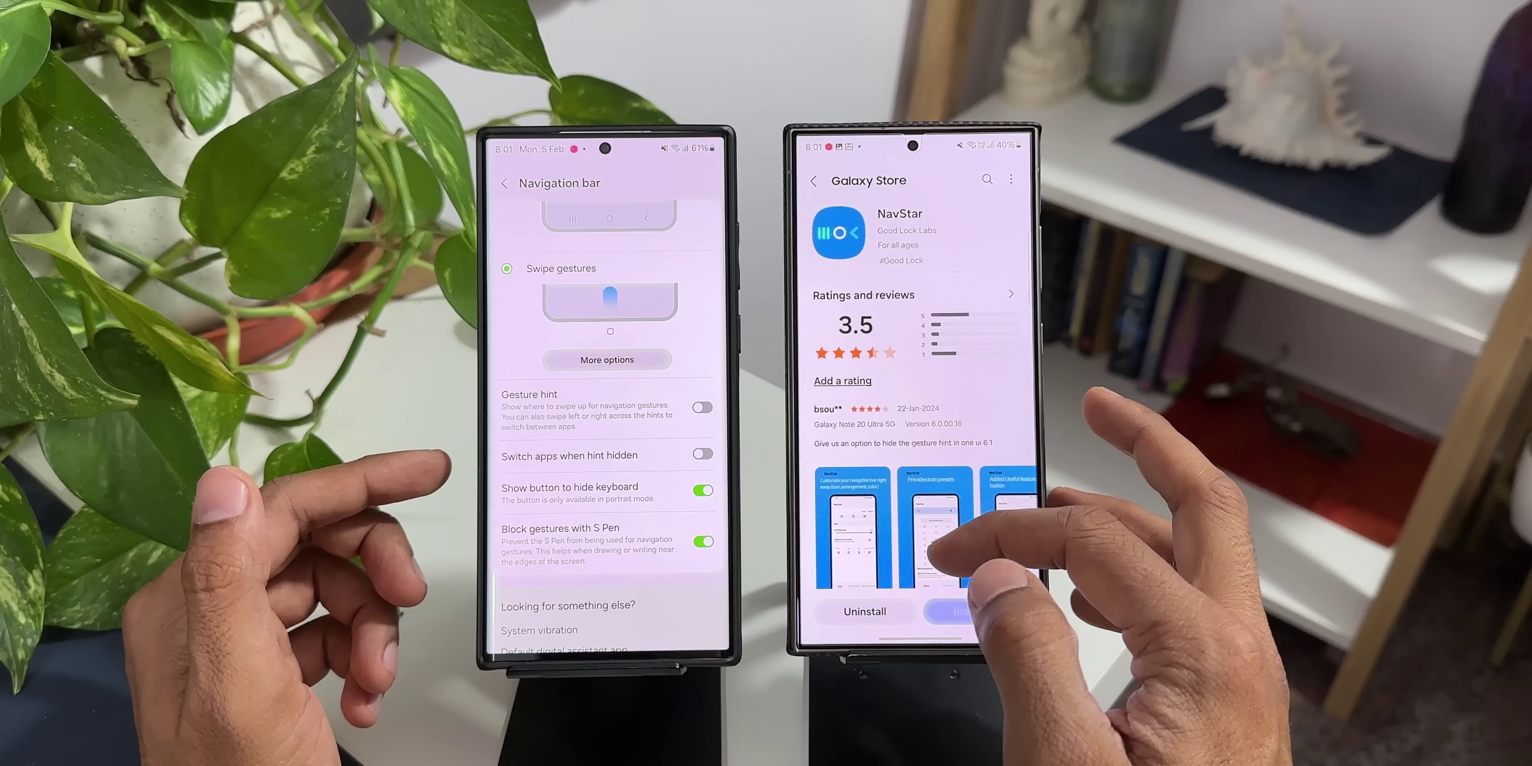
Step: Scroll the Galaxy Store listing down to the NavStar app page
scroll("down", 3)
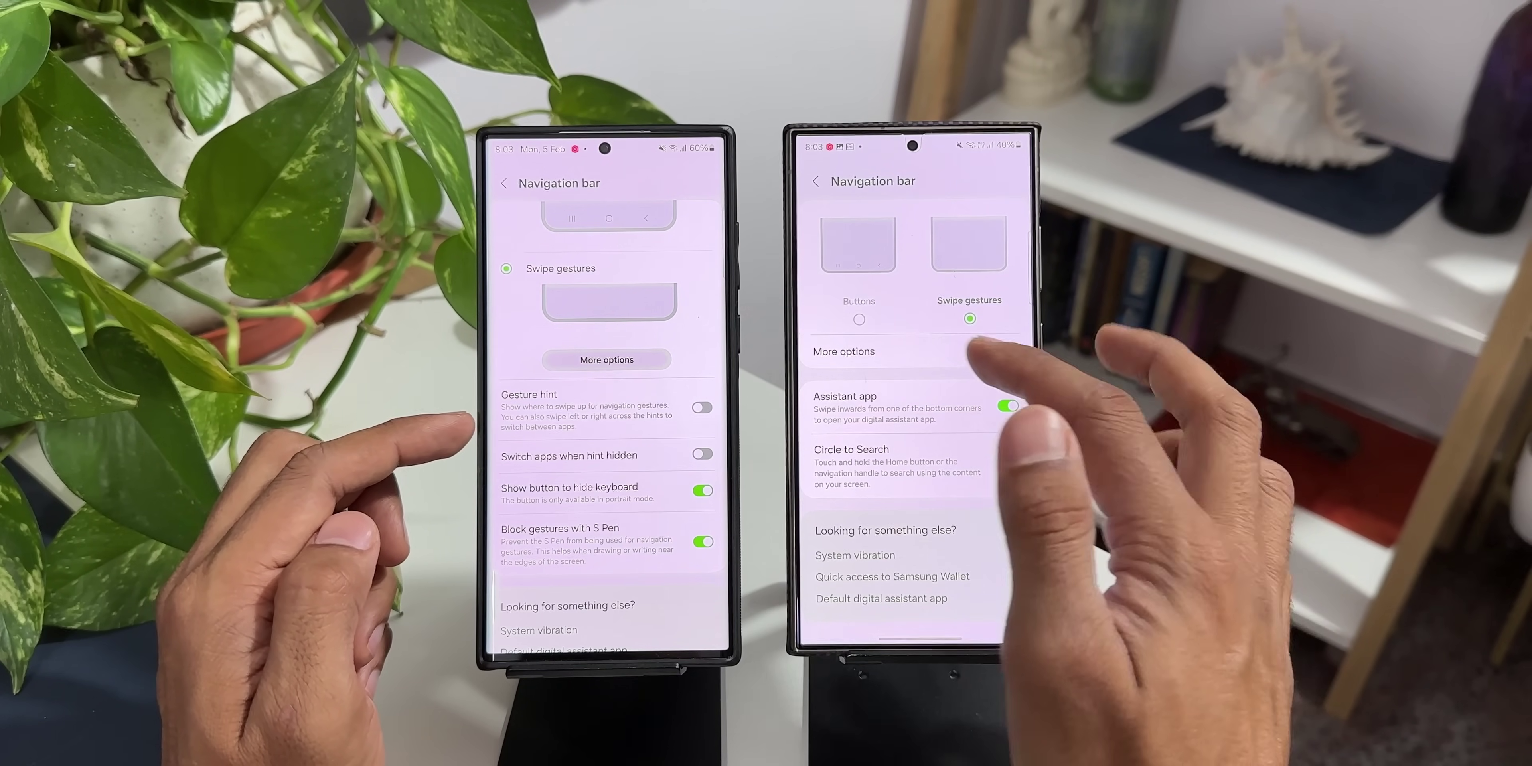
Step: Show More options for Swipe gestures on the newer phone, revealing no Gesture hint setting
left_click(844, 351)
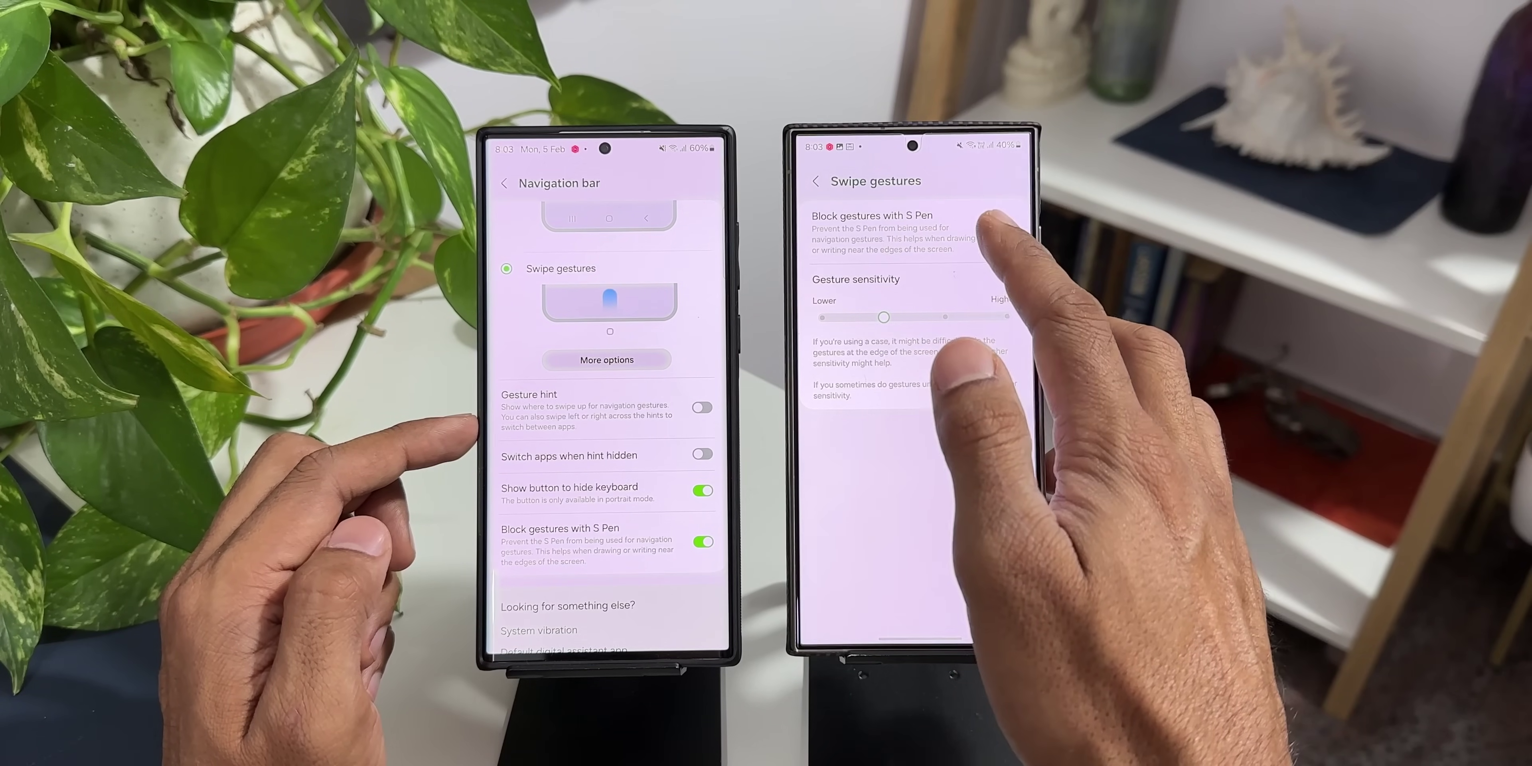
left_click(1005, 230)
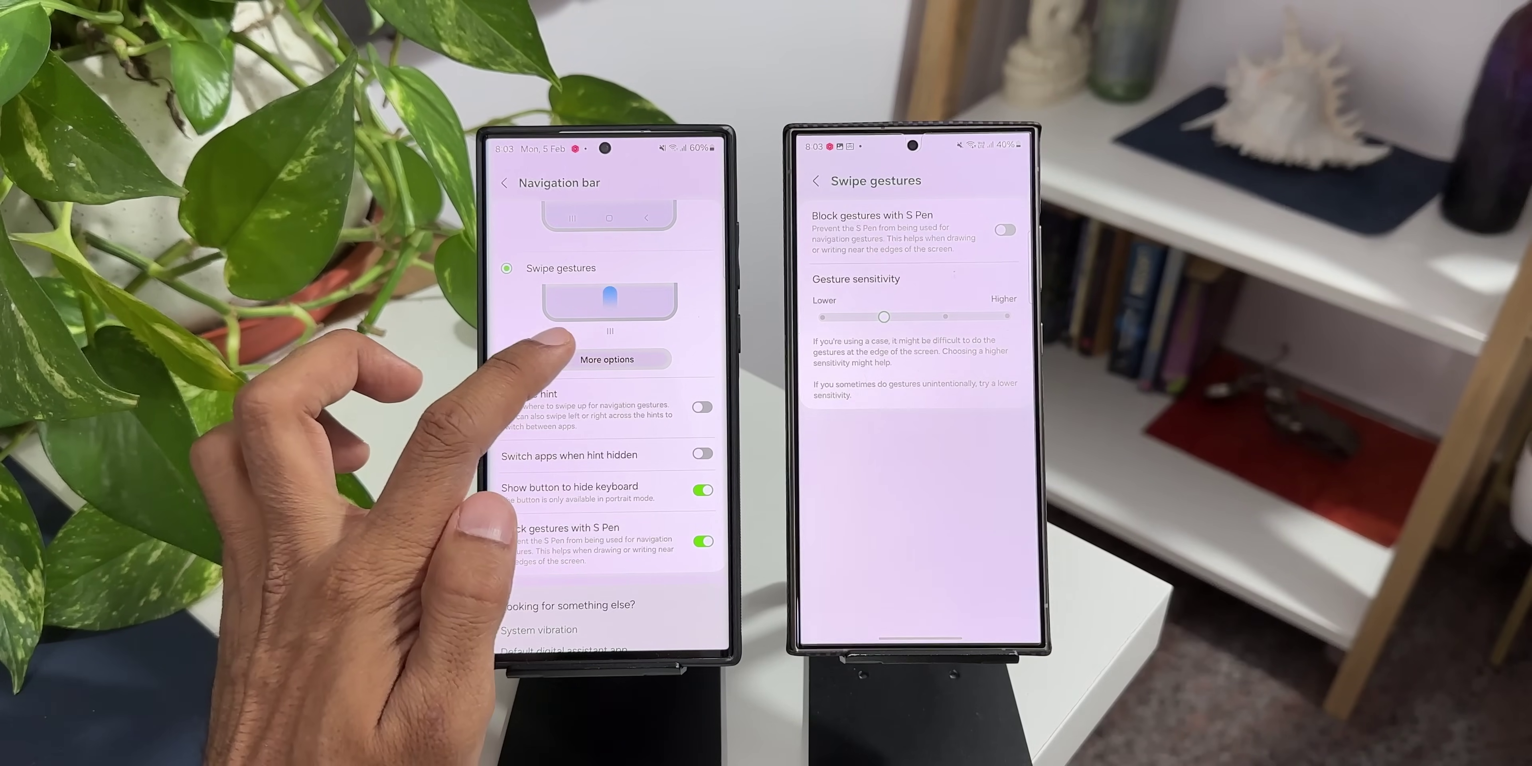
left_click(606, 359)
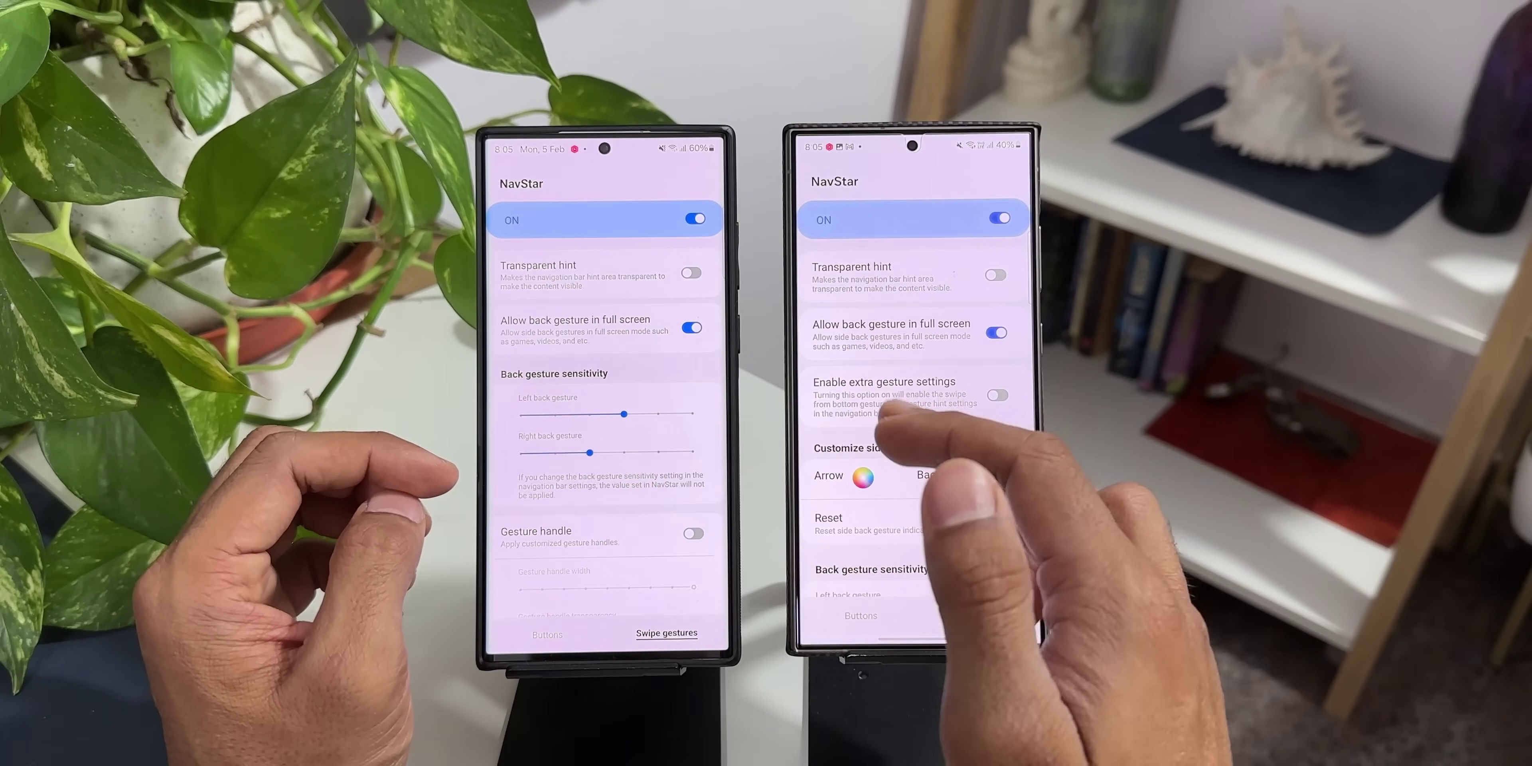
Step: Switch on NavStar's 'Enable extra gesture settings' toggle on the newer phone
left_click(997, 395)
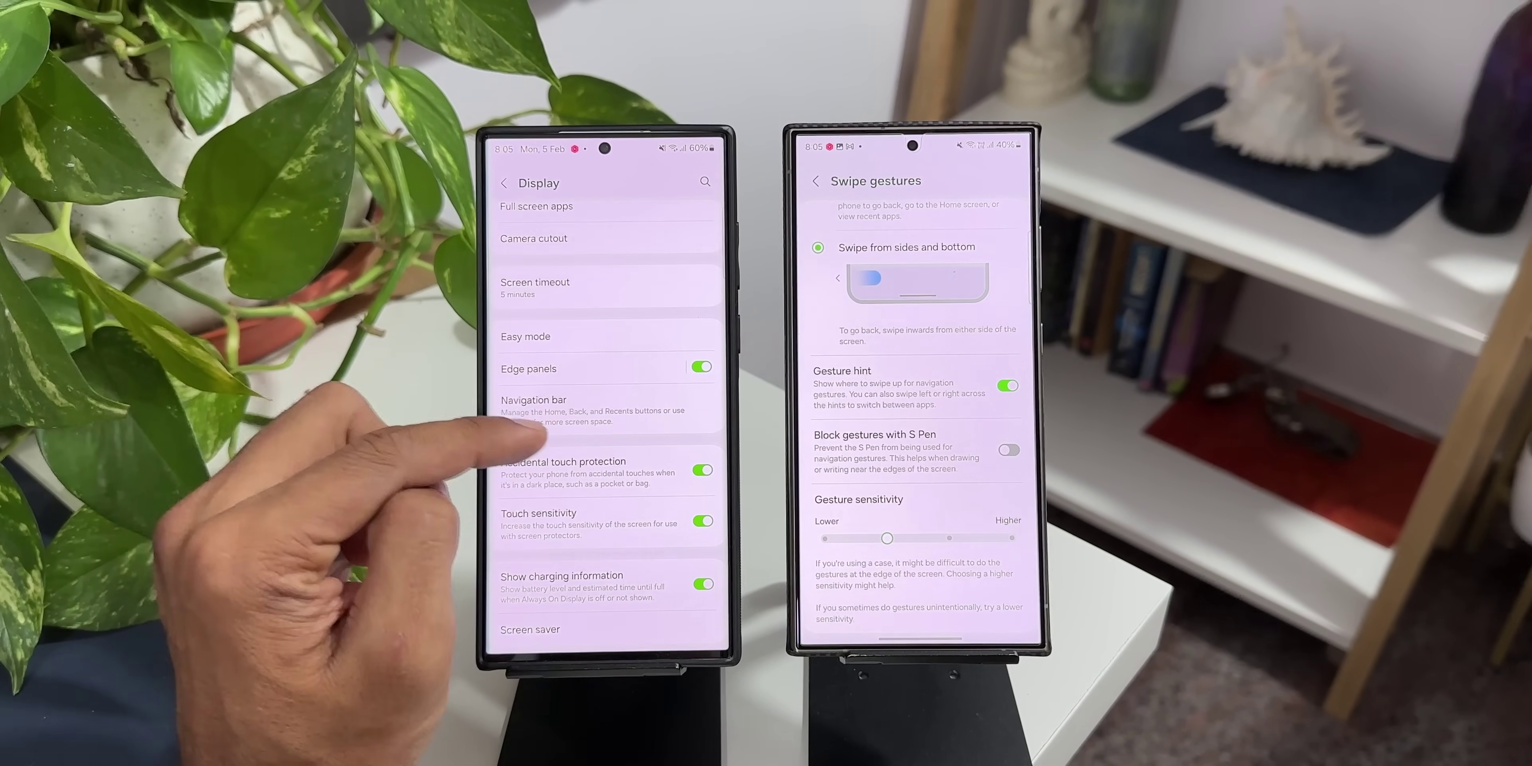
Step: Return to Navigation bar settings on the older phone while the newer shows Gesture hint on
left_click(546, 400)
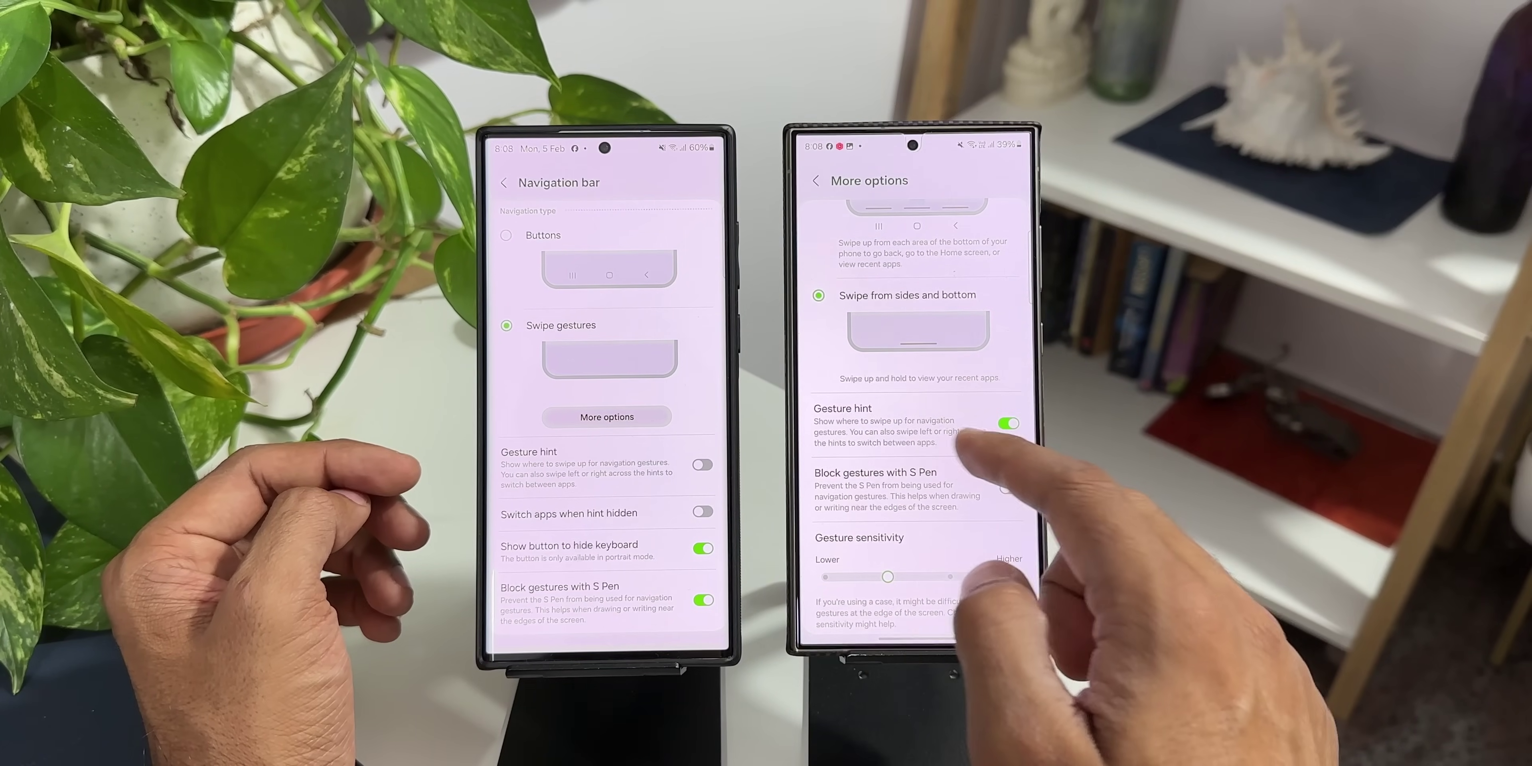
Step: Scroll through NavStar's app description and version notes on the Galaxy Store page
scroll("down", 3)
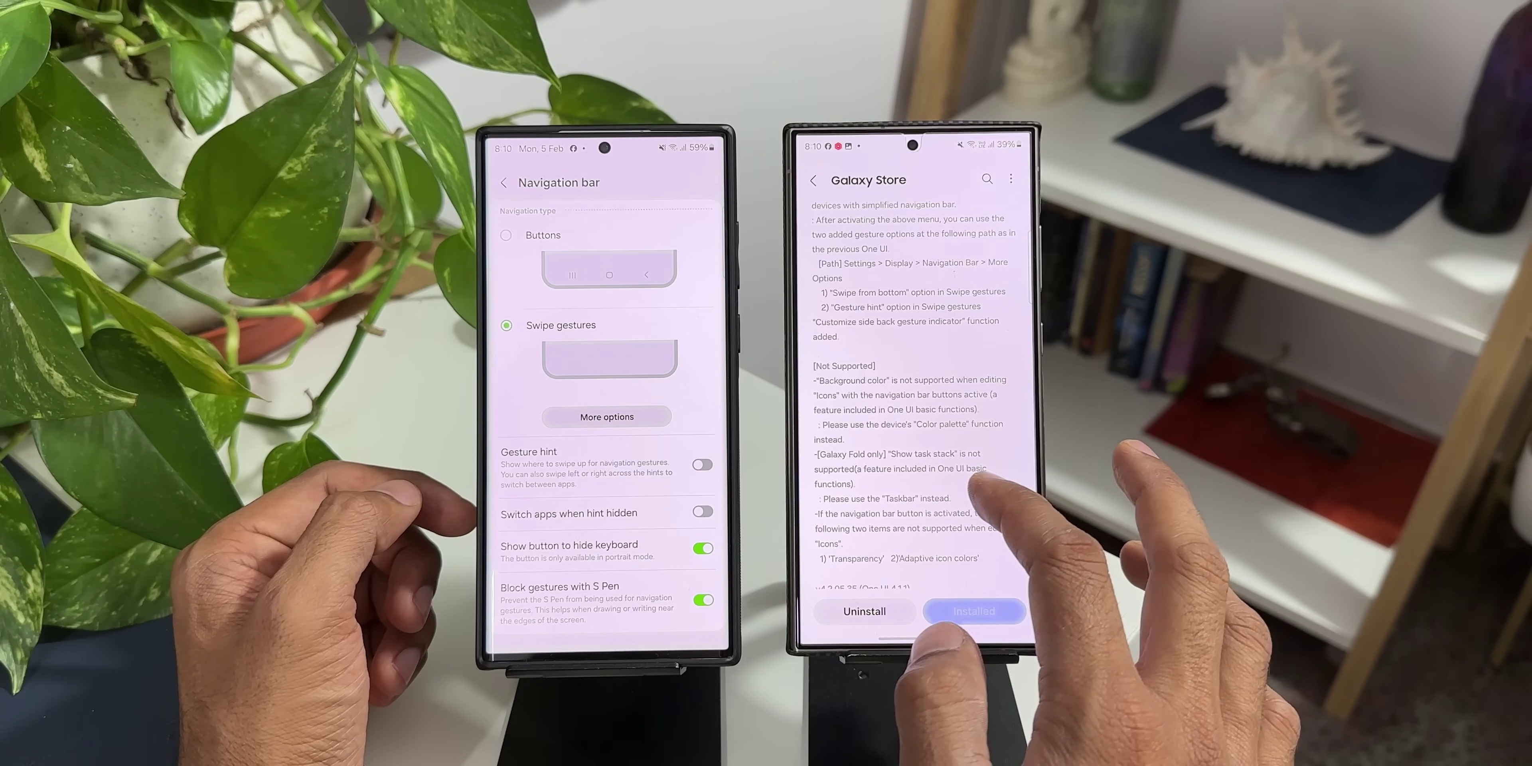
scroll("down", 3)
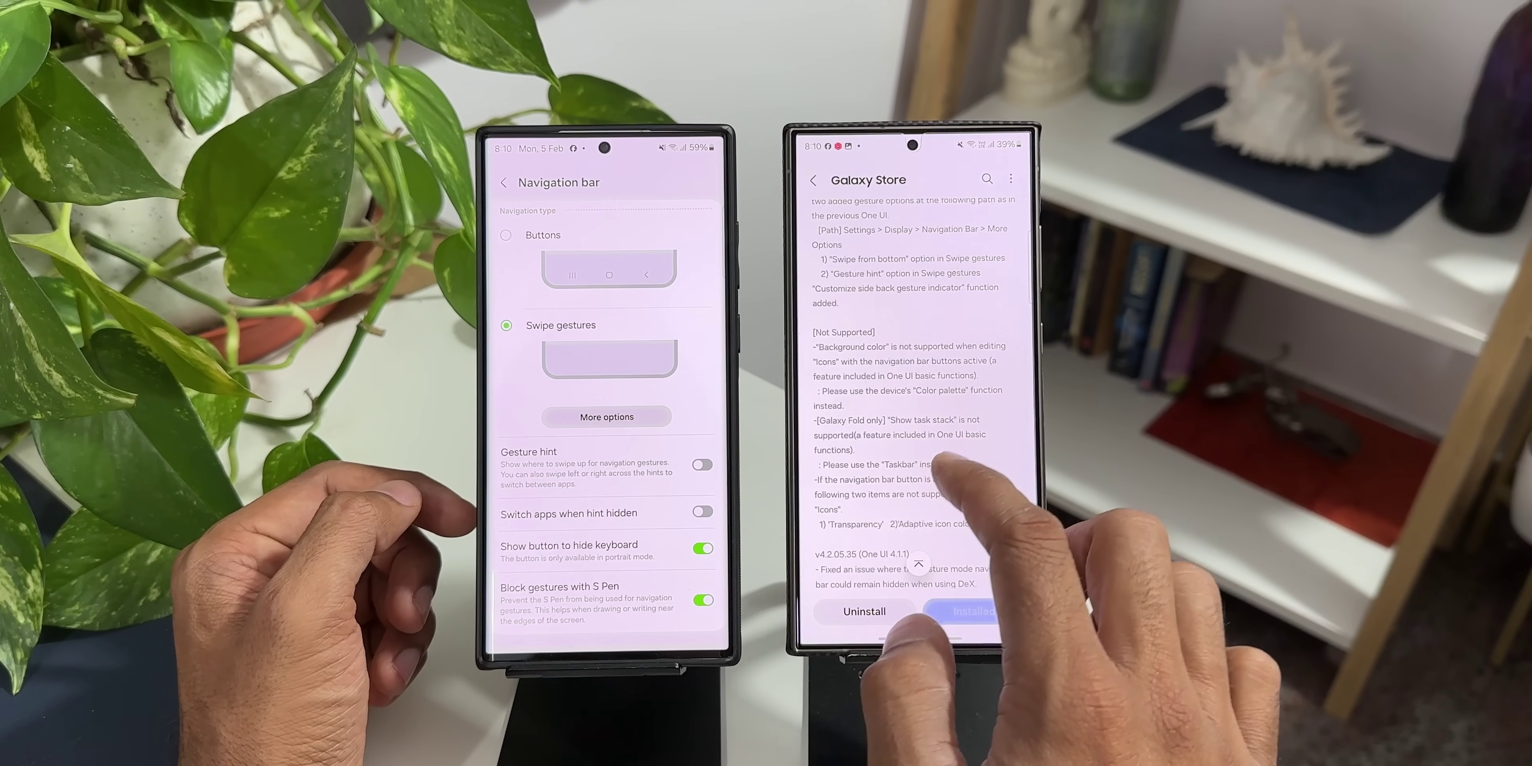